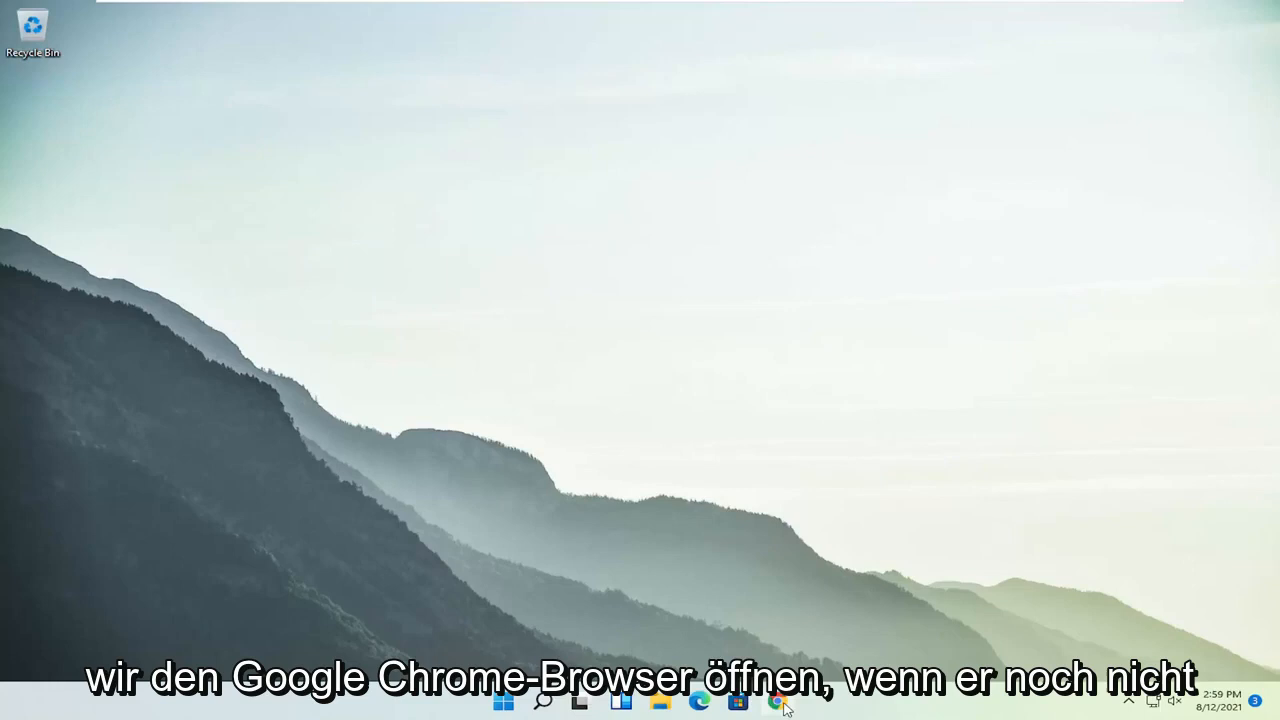
Launch Chrome from the taskbar and show its three-dot main menu.
left_click(778, 701)
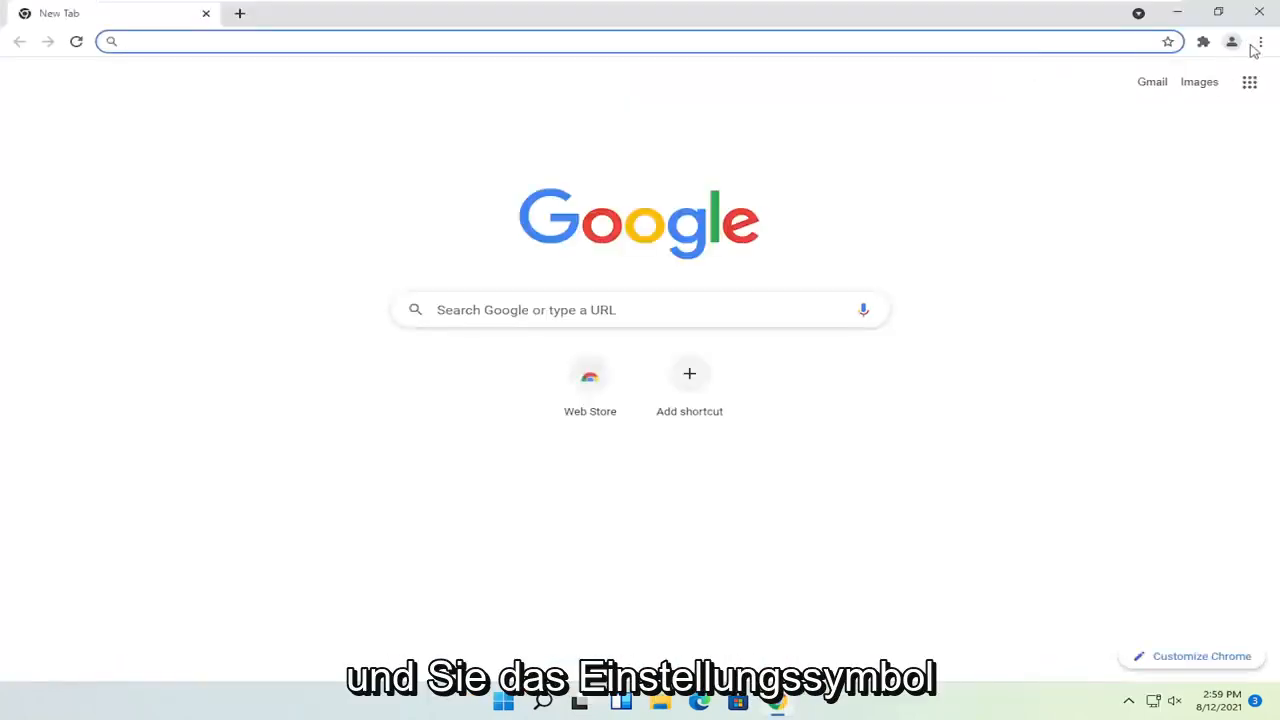
left_click(1259, 42)
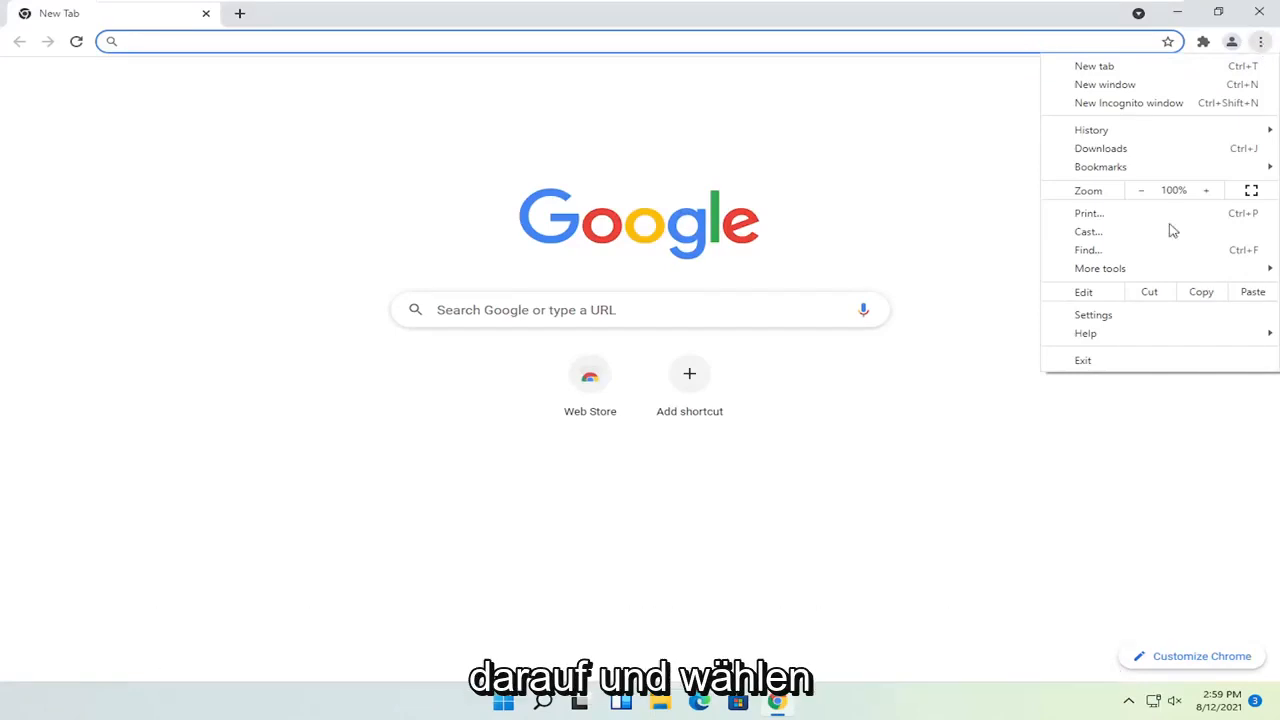
Open Settings and search the settings for 'content settings'.
left_click(1093, 314)
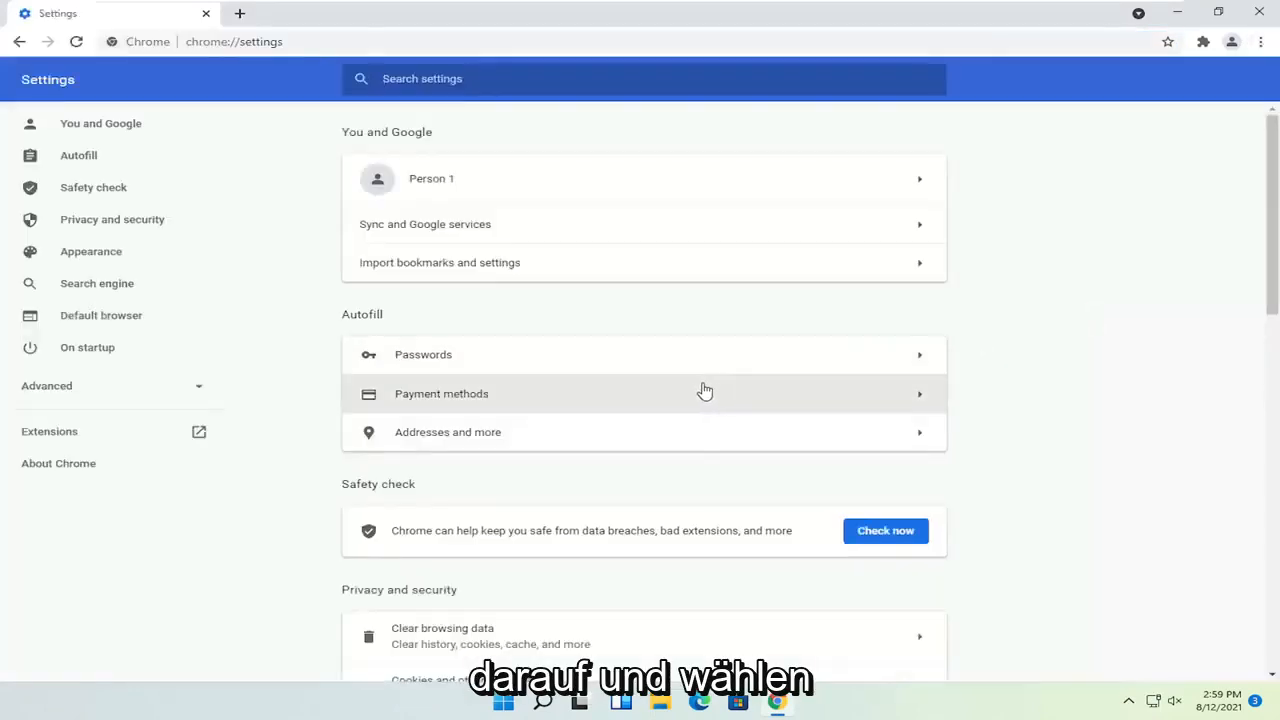
left_click(643, 79)
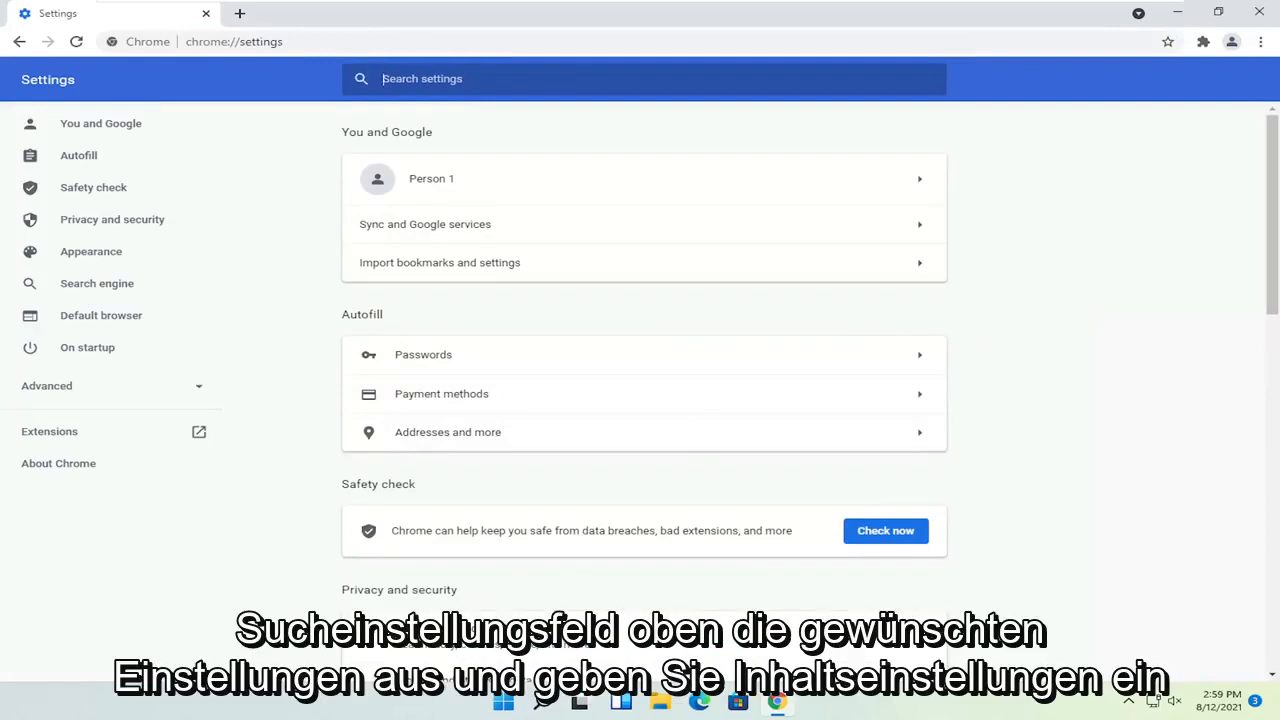
type("content settings")
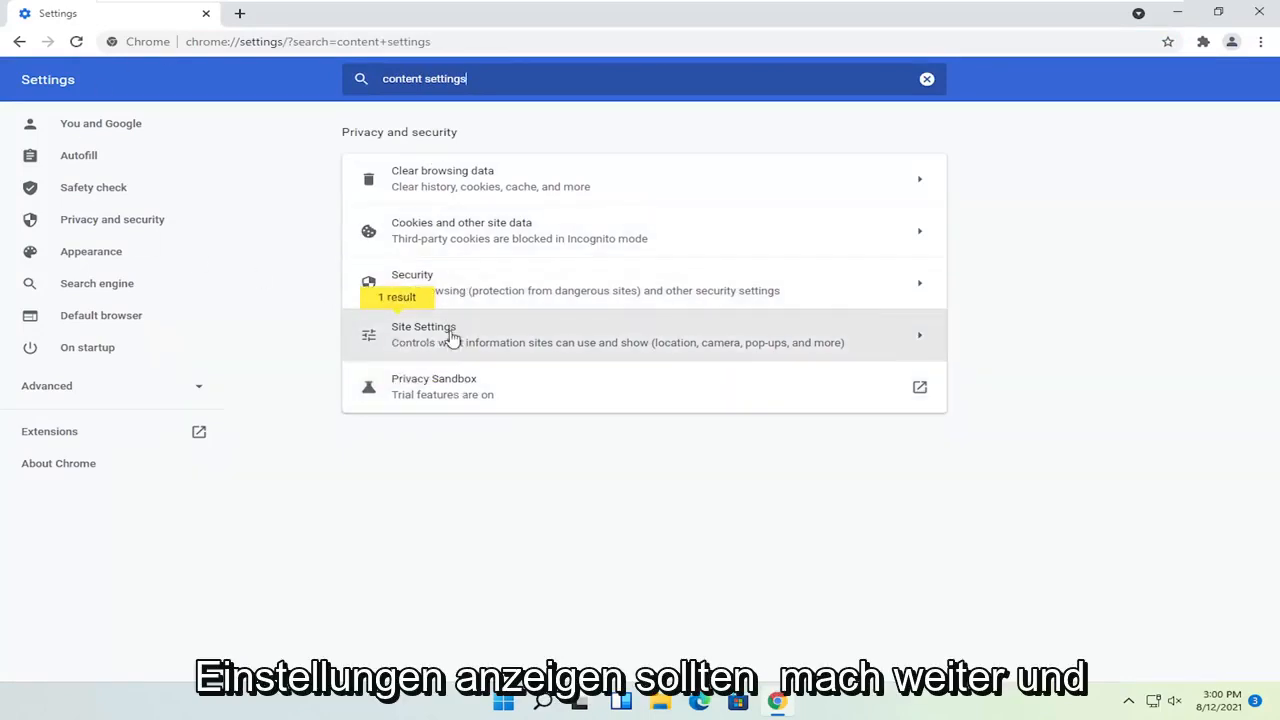
Open Site Settings and expand Additional content settings to reveal Sound, Ads and Zoom levels.
left_click(423, 334)
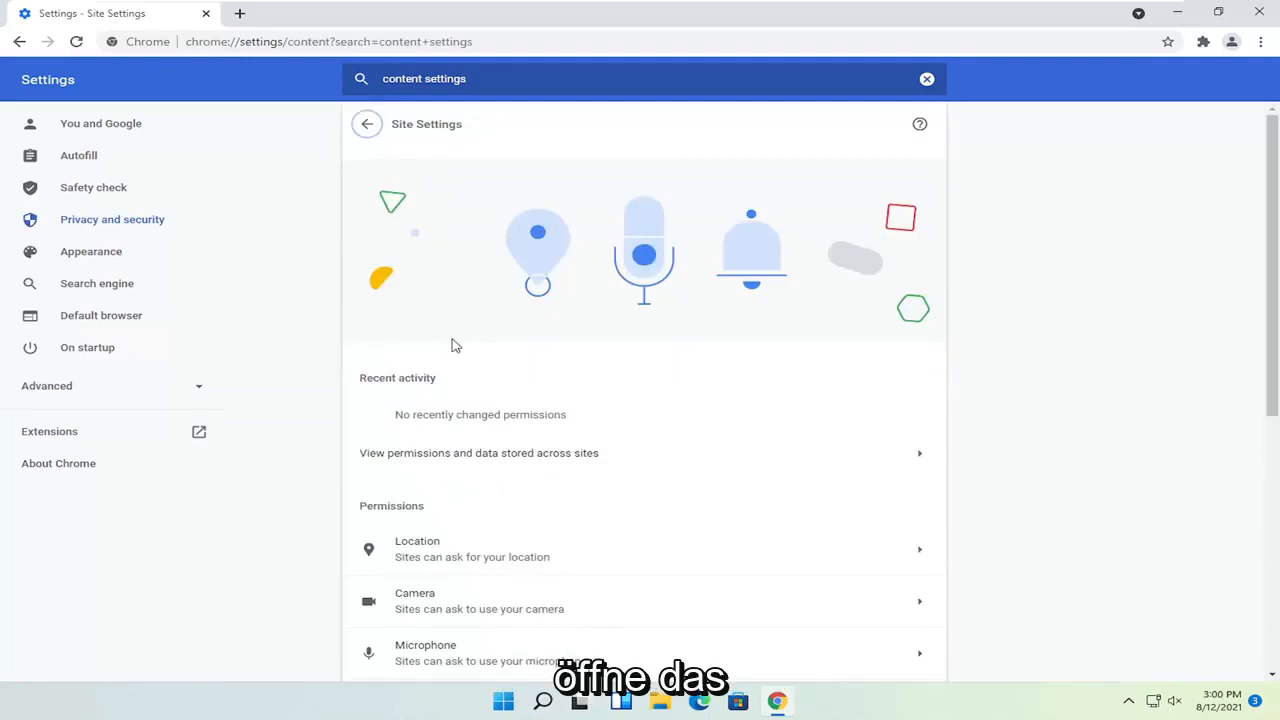
scroll("down", 3)
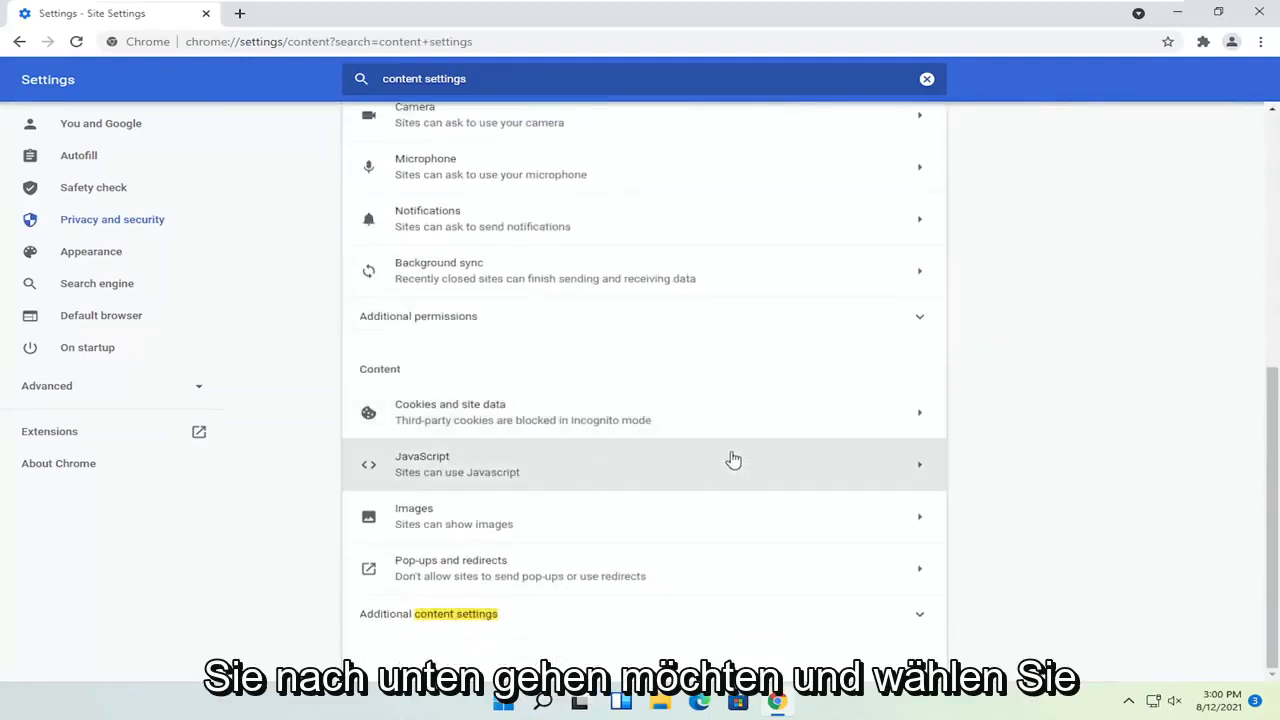
mouse_move(414, 617)
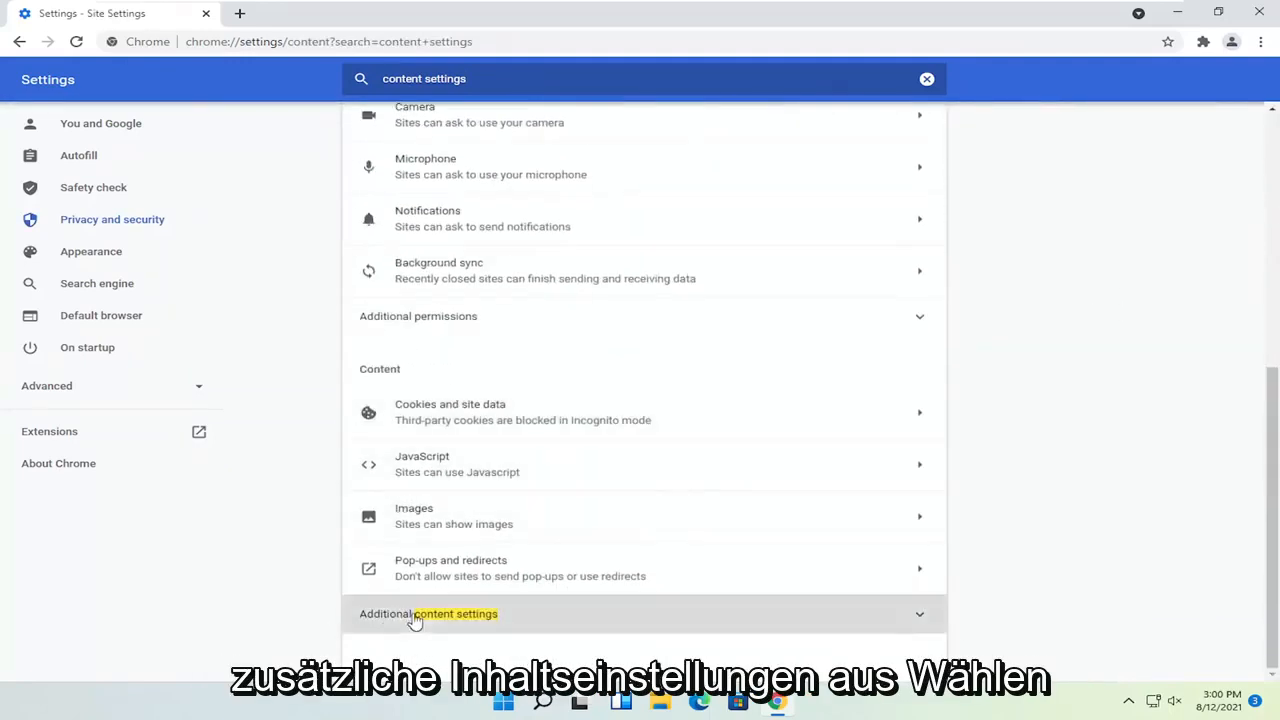
left_click(428, 613)
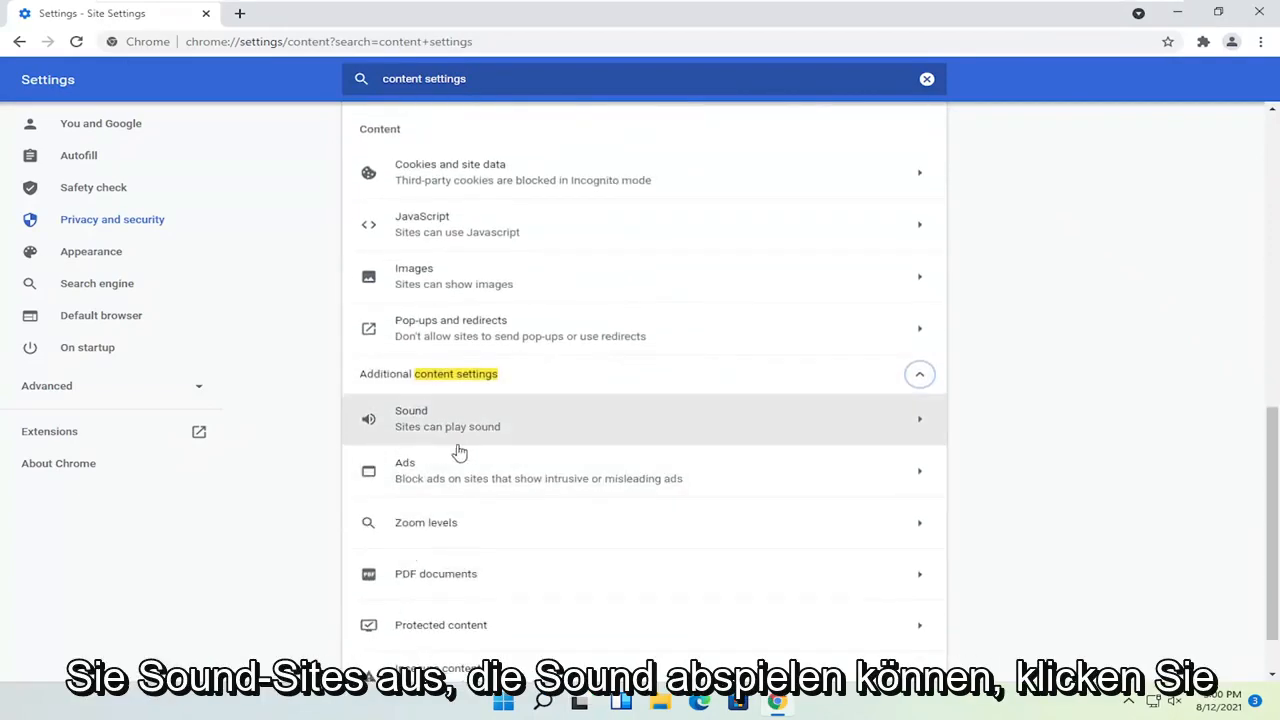
mouse_move(526, 438)
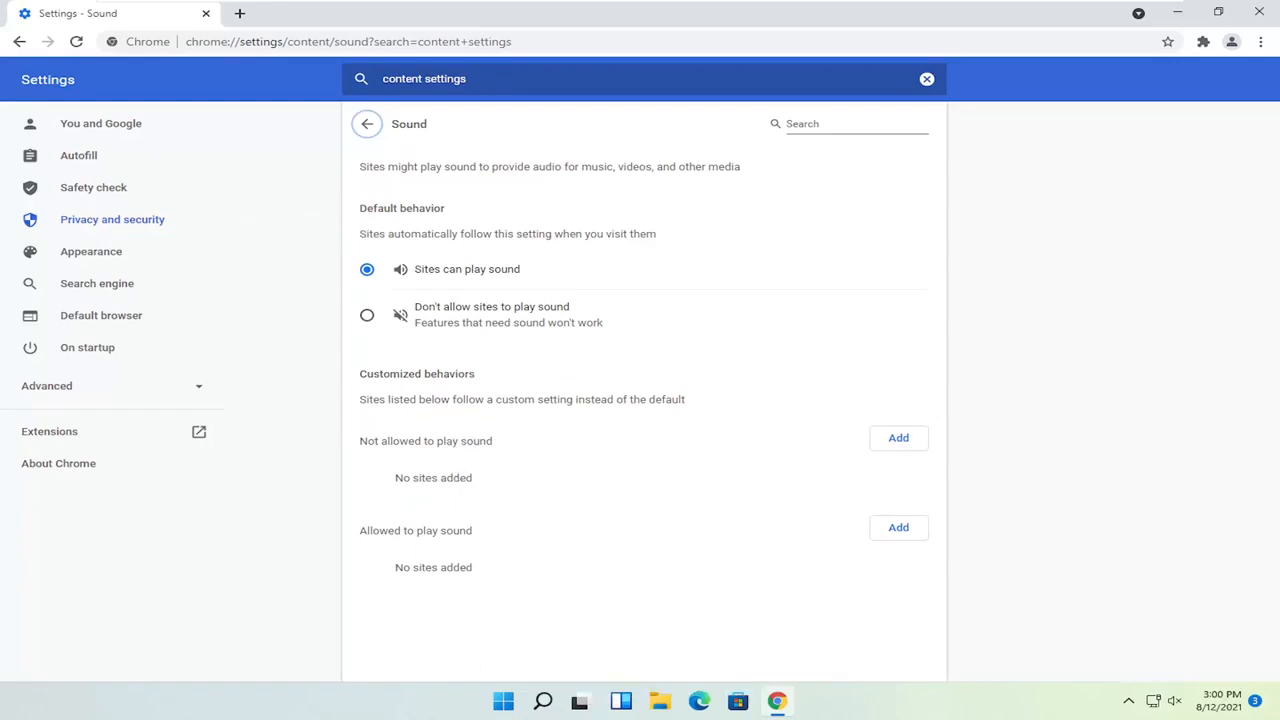
mouse_move(894, 487)
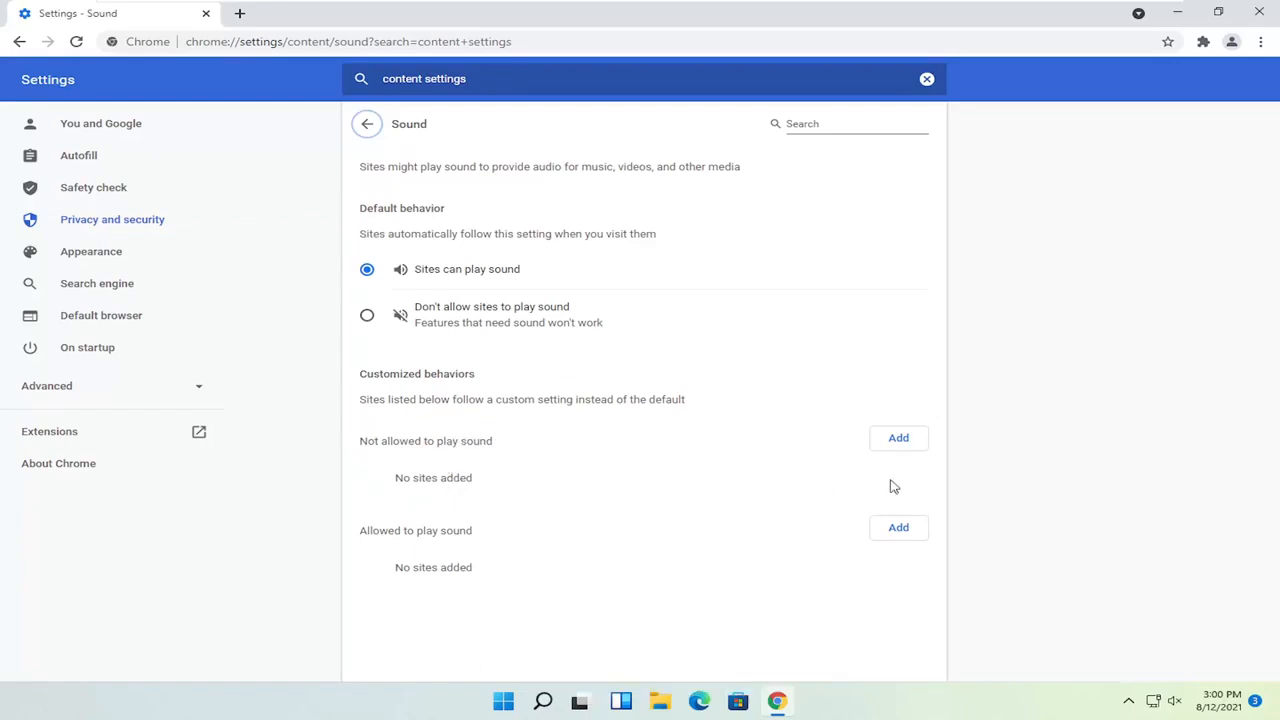
mouse_move(729, 481)
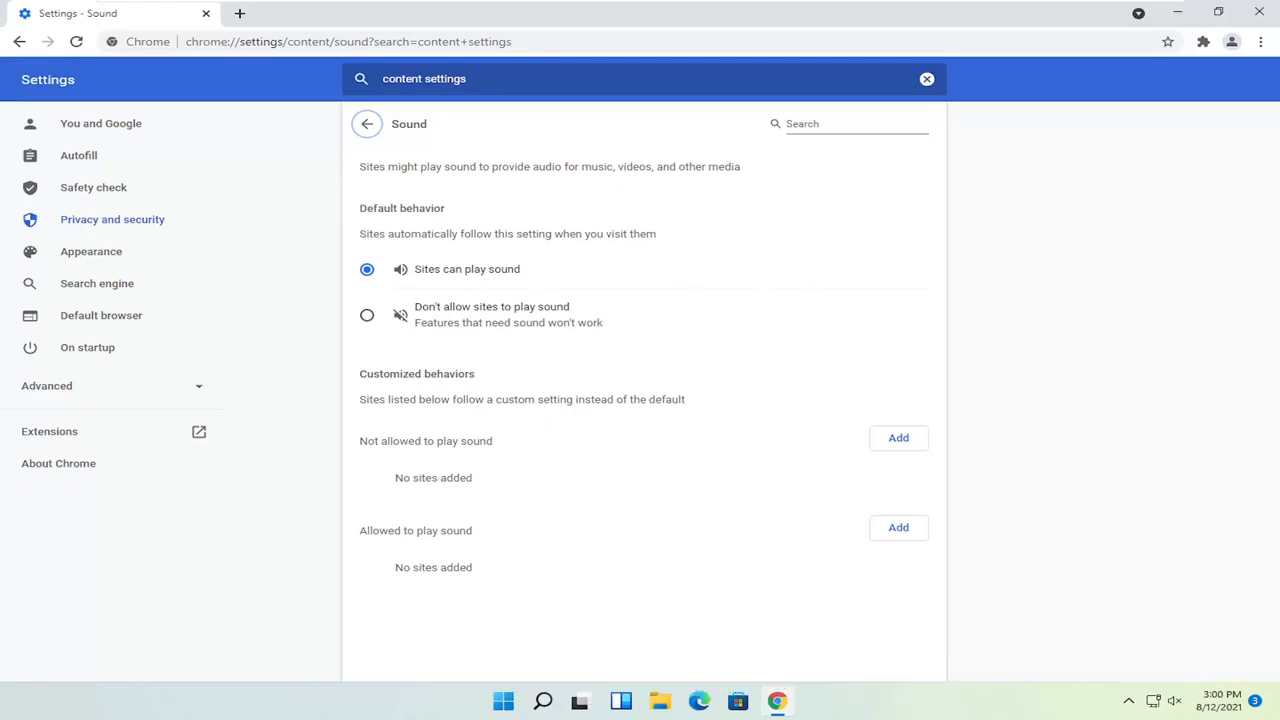
mouse_move(358, 214)
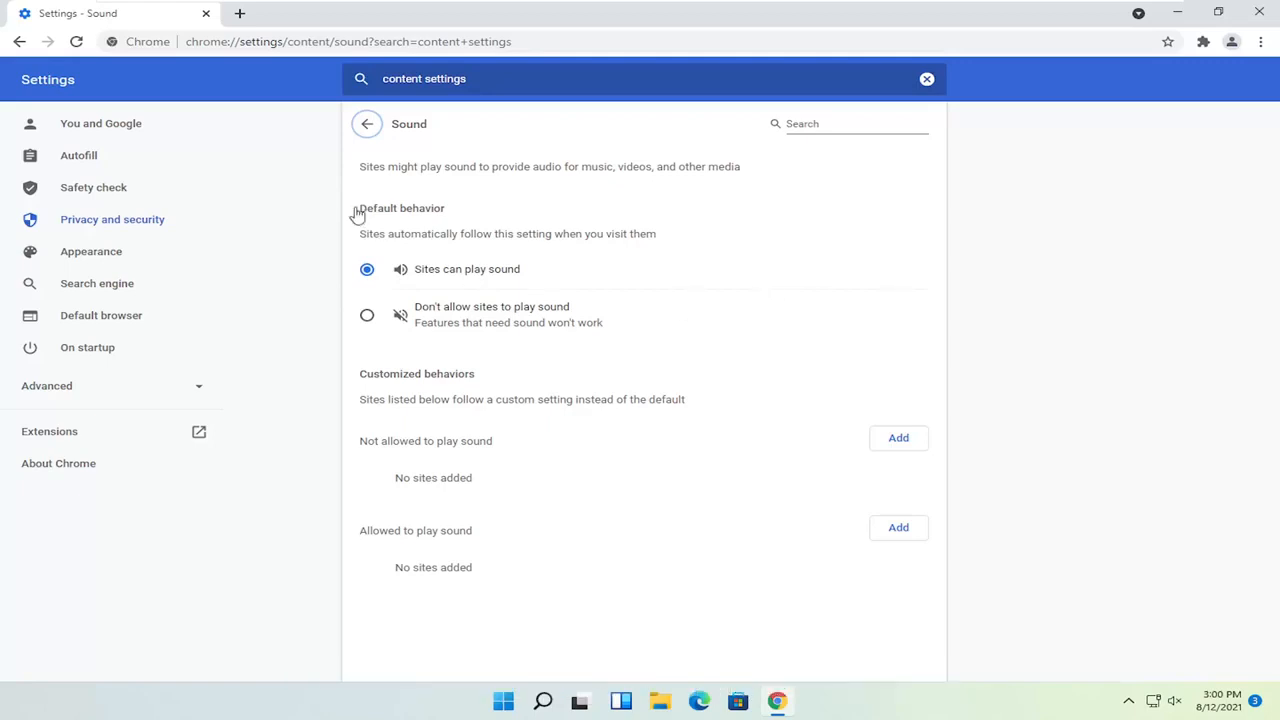